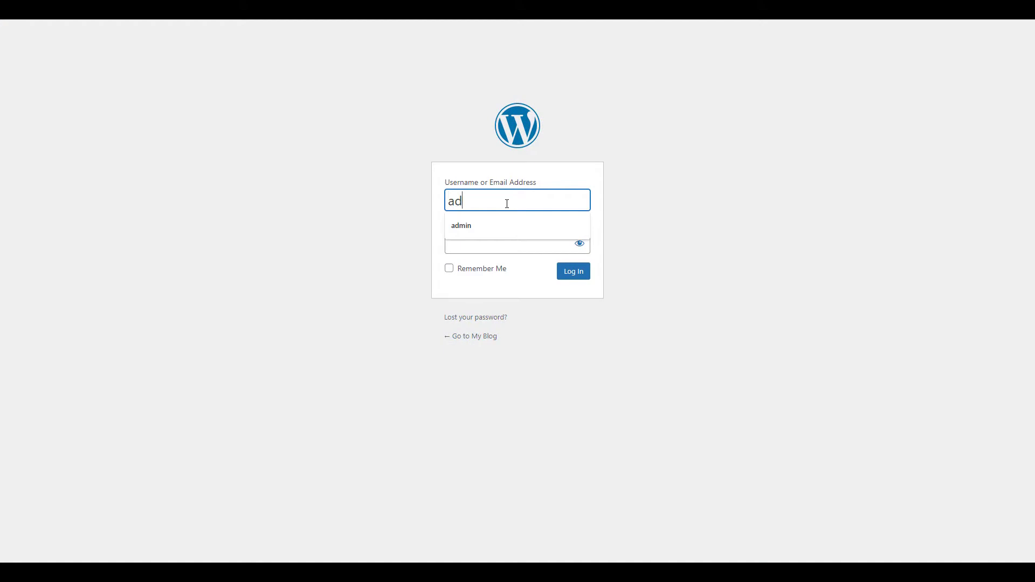
Step: Log in to the WordPress dashboard as user 'admin'
{"action": "type", "text": "admin"}
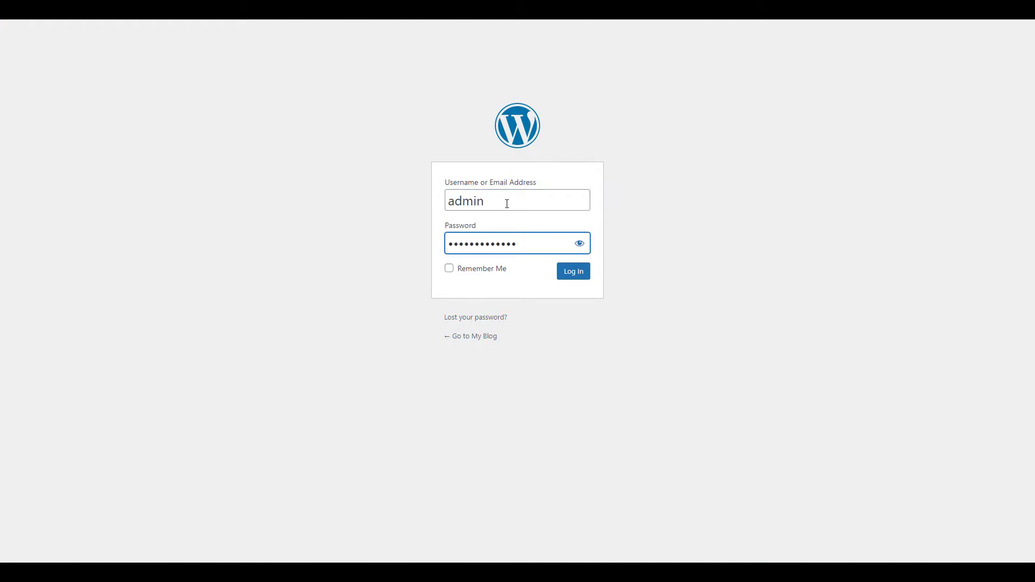
{"action": "left_click", "coordinate": [574, 272]}
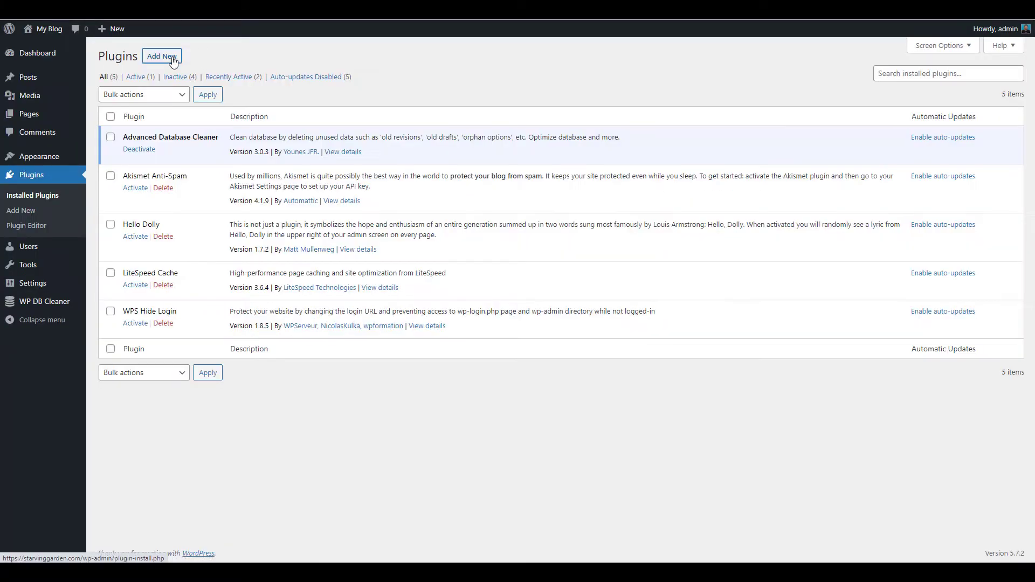
Step: Add the Super Socializer plugin from Add New and activate it
{"action": "left_click", "coordinate": [162, 56]}
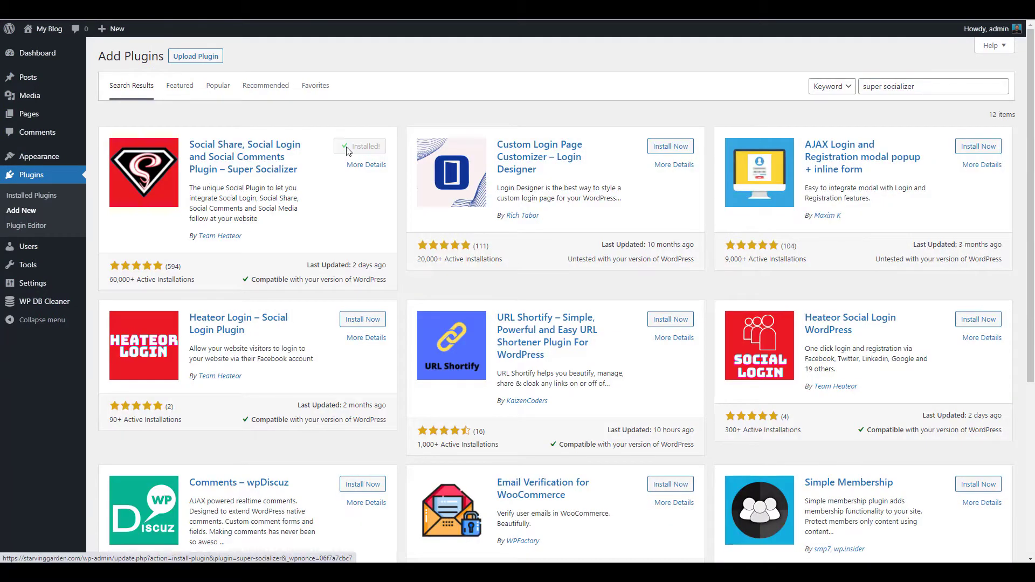
{"action": "left_click", "coordinate": [360, 147]}
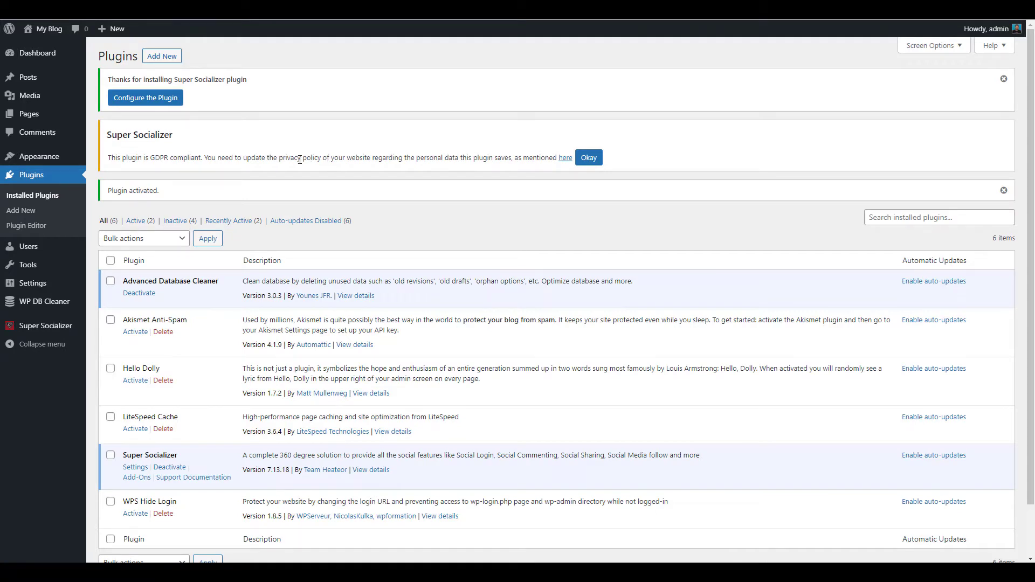
{"action": "mouse_move", "coordinate": [75, 344]}
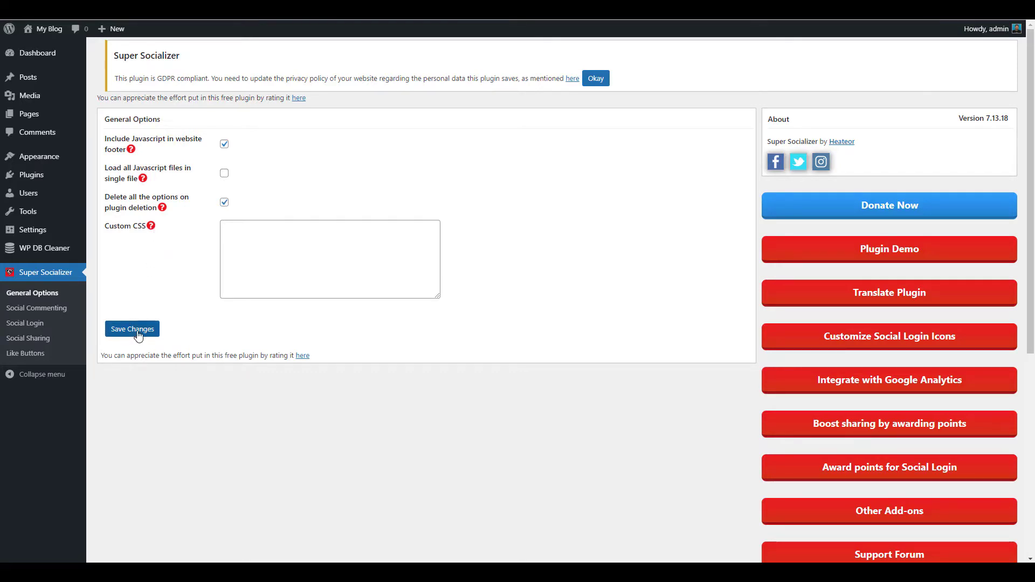
Step: Save Super Socializer's General Options with footer JavaScript and delete-on-removal enabled
{"action": "left_click", "coordinate": [133, 329]}
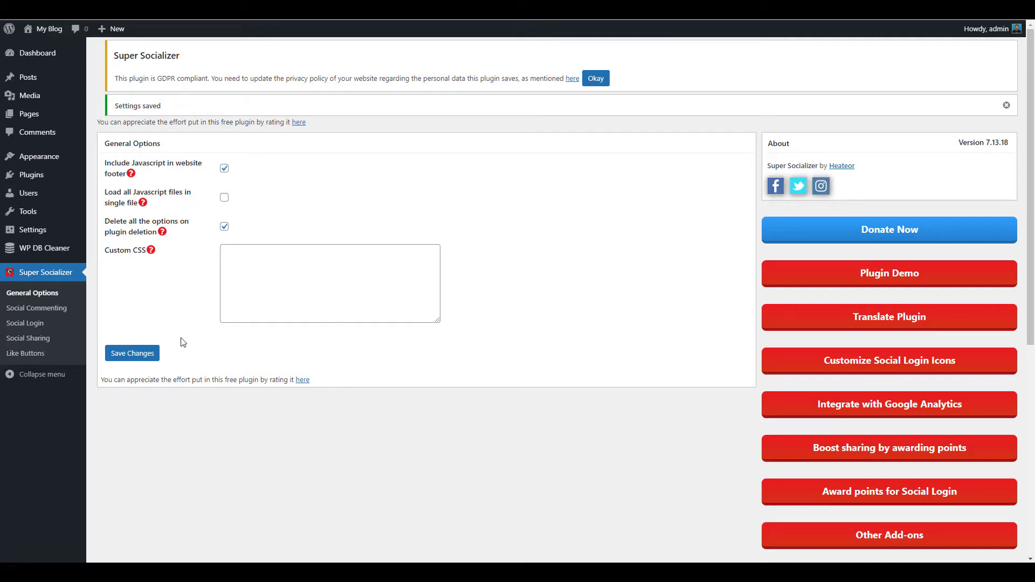
{"action": "mouse_move", "coordinate": [77, 276]}
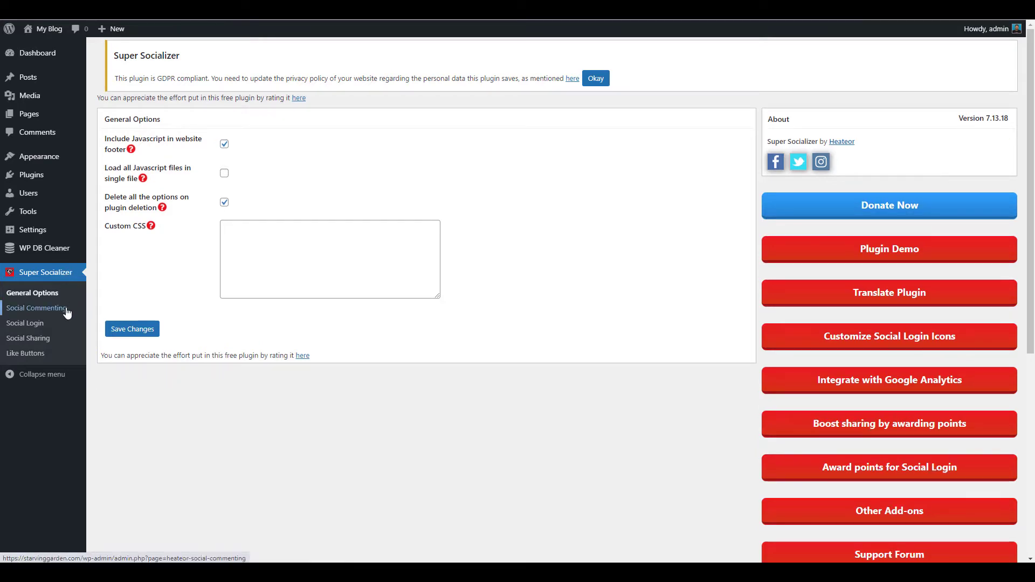
Step: Save the Social Commenting settings with Facebook commenting enabled for posts and pages
{"action": "left_click", "coordinate": [37, 308]}
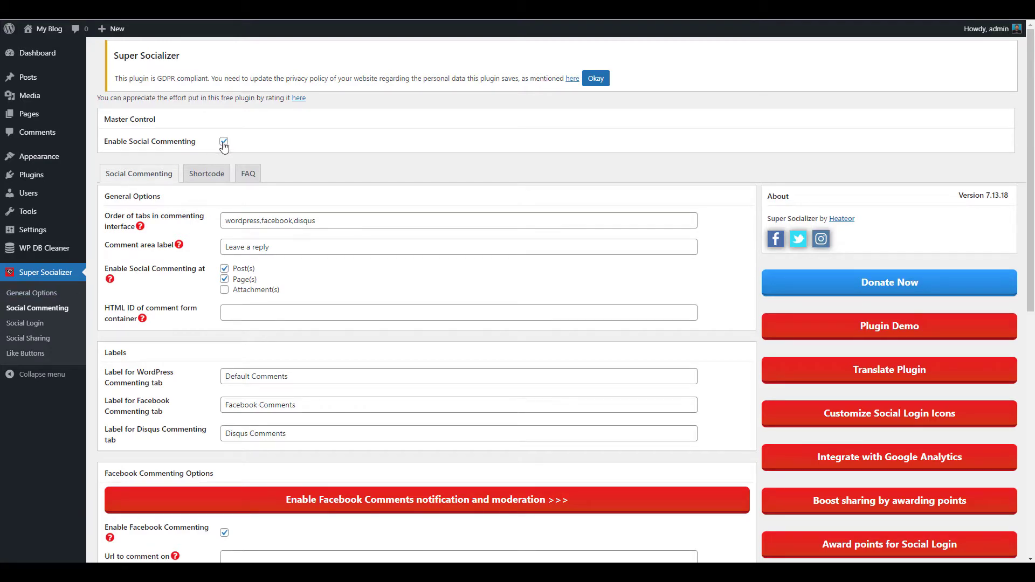
{"action": "mouse_move", "coordinate": [224, 185]}
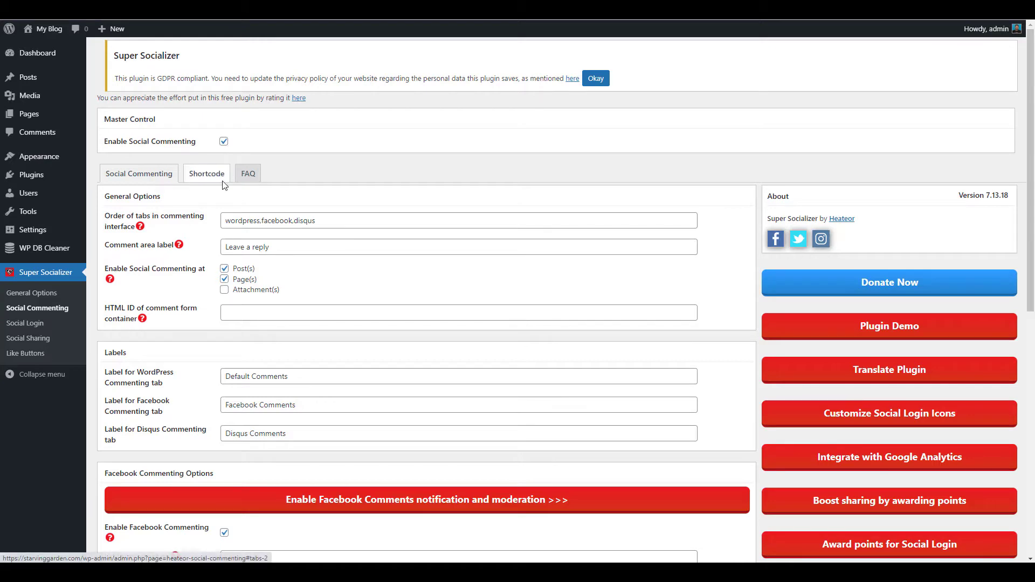
{"action": "scroll", "scroll_direction": "down", "scroll_amount": 3}
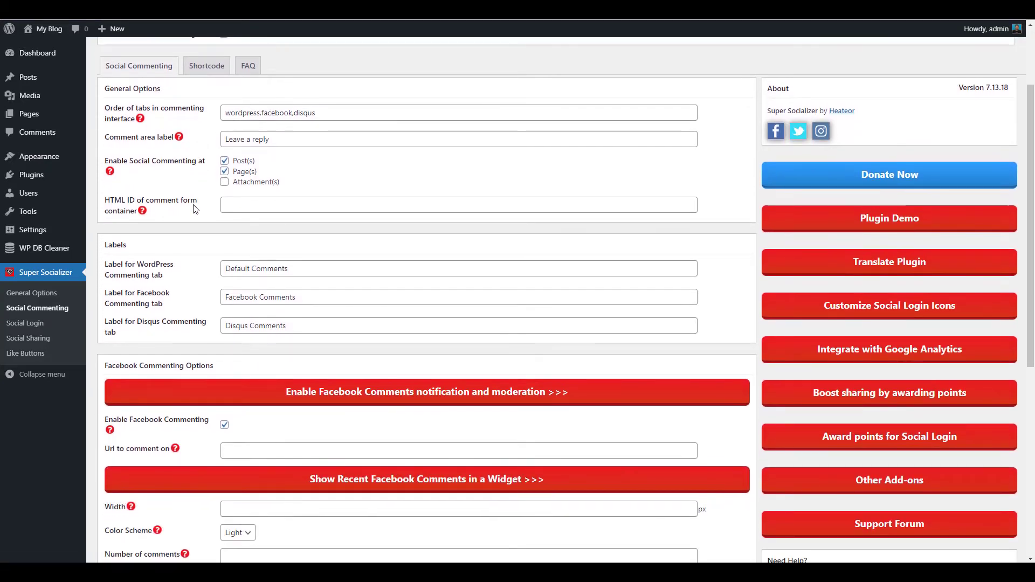
{"action": "scroll", "scroll_direction": "down", "scroll_amount": 3}
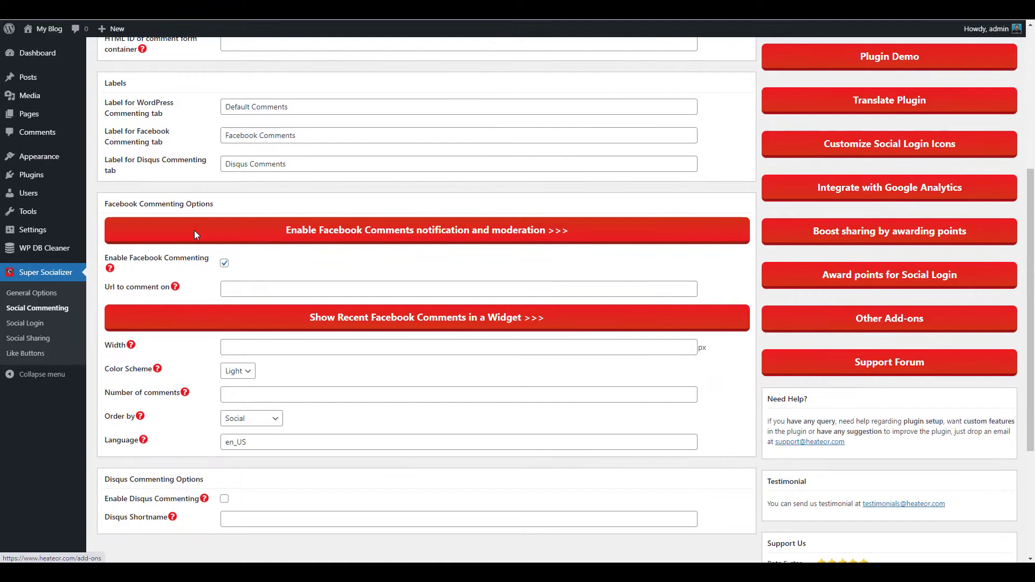
{"action": "scroll", "scroll_direction": "down", "scroll_amount": 3}
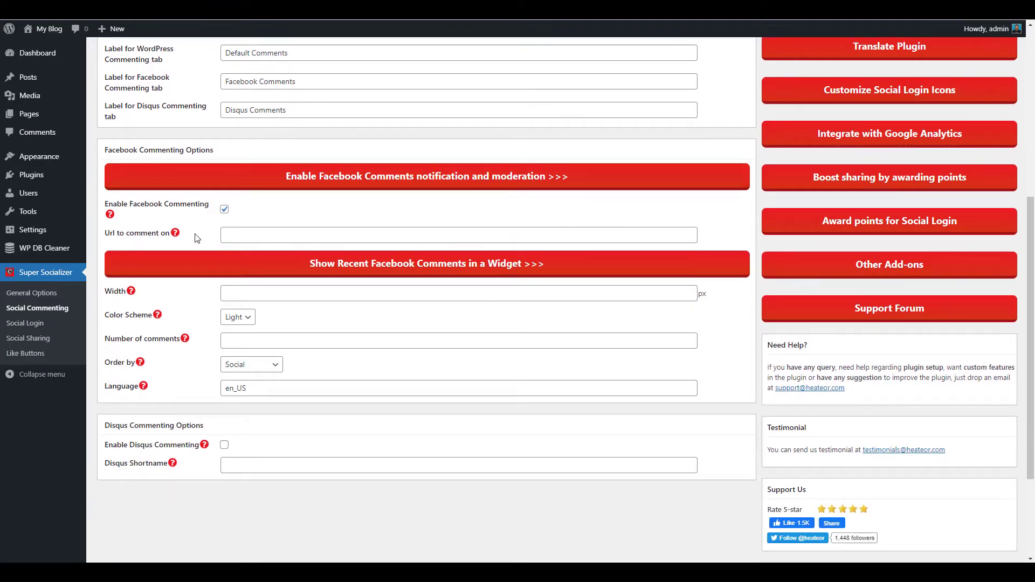
{"action": "scroll", "scroll_direction": "down", "scroll_amount": 3}
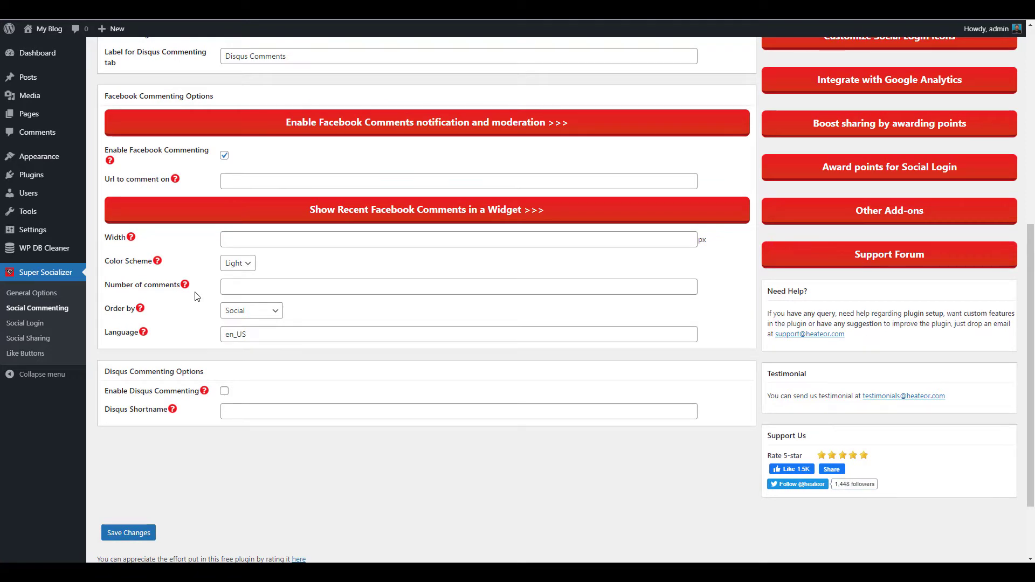
{"action": "left_click", "coordinate": [128, 533]}
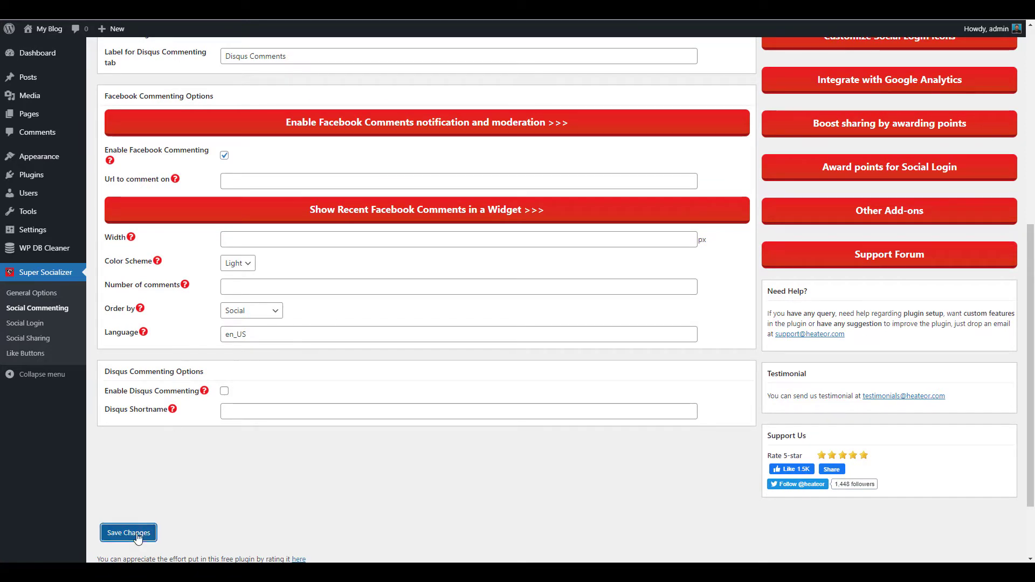
{"action": "left_click", "coordinate": [128, 532]}
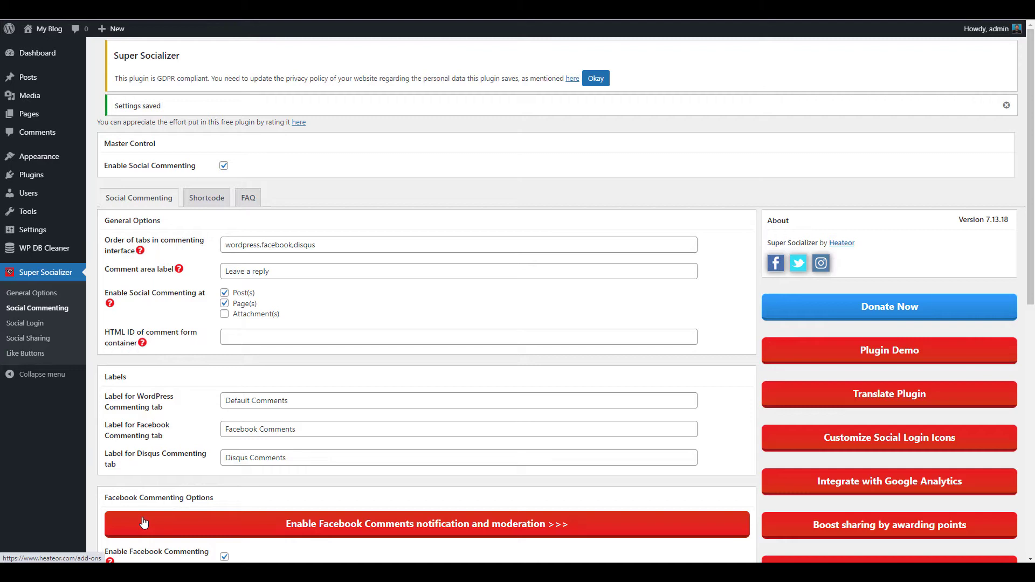
{"action": "mouse_move", "coordinate": [729, 497]}
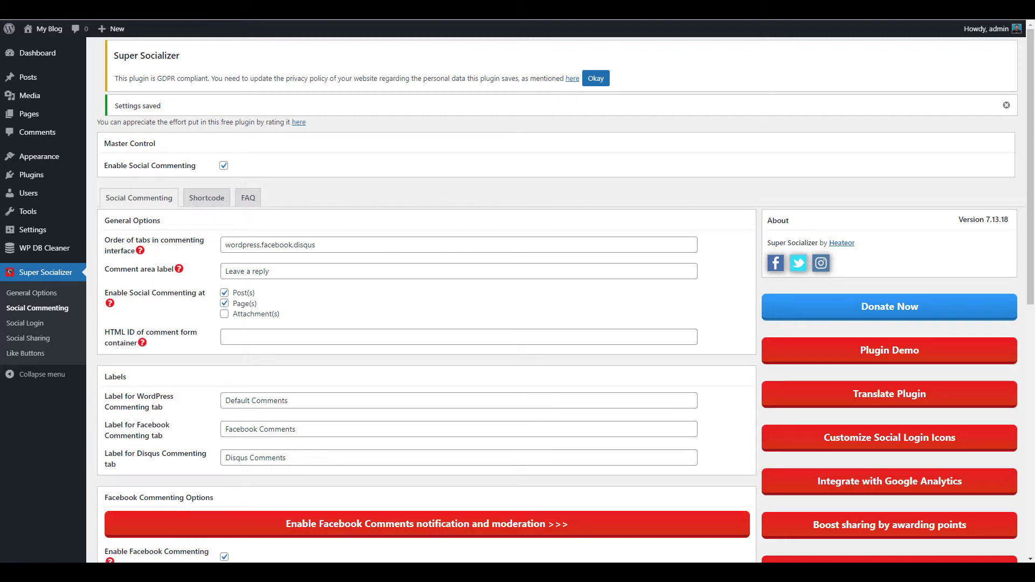
{"action": "mouse_move", "coordinate": [29, 114]}
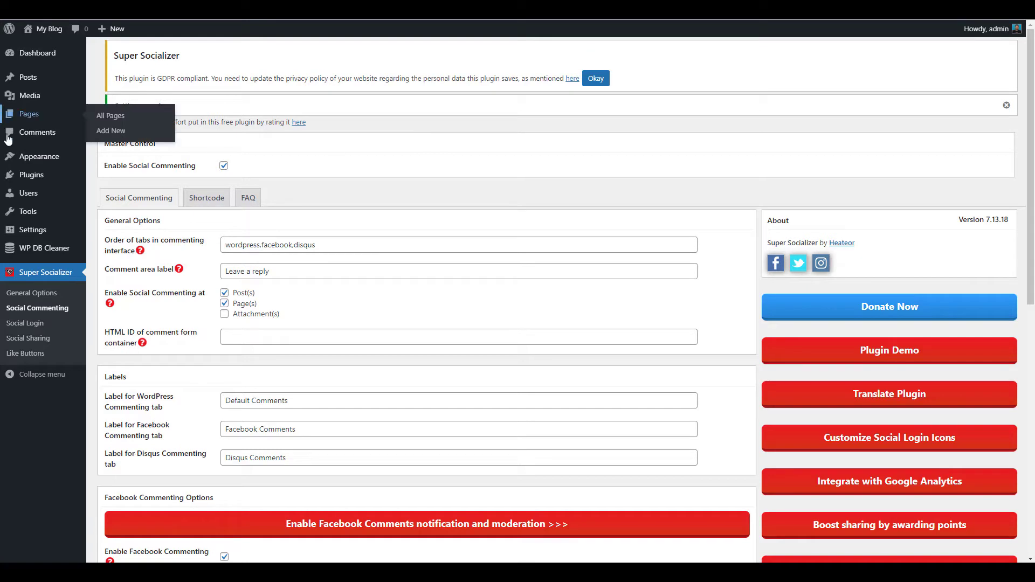
{"action": "left_click", "coordinate": [45, 272]}
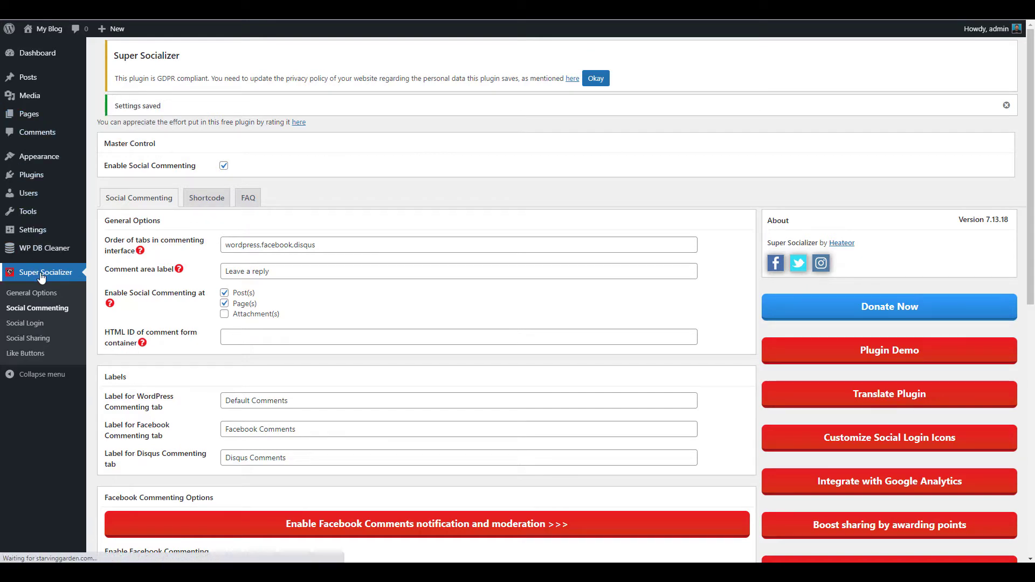
Step: Enable Social Login and select Facebook as a login network
{"action": "left_click", "coordinate": [25, 323]}
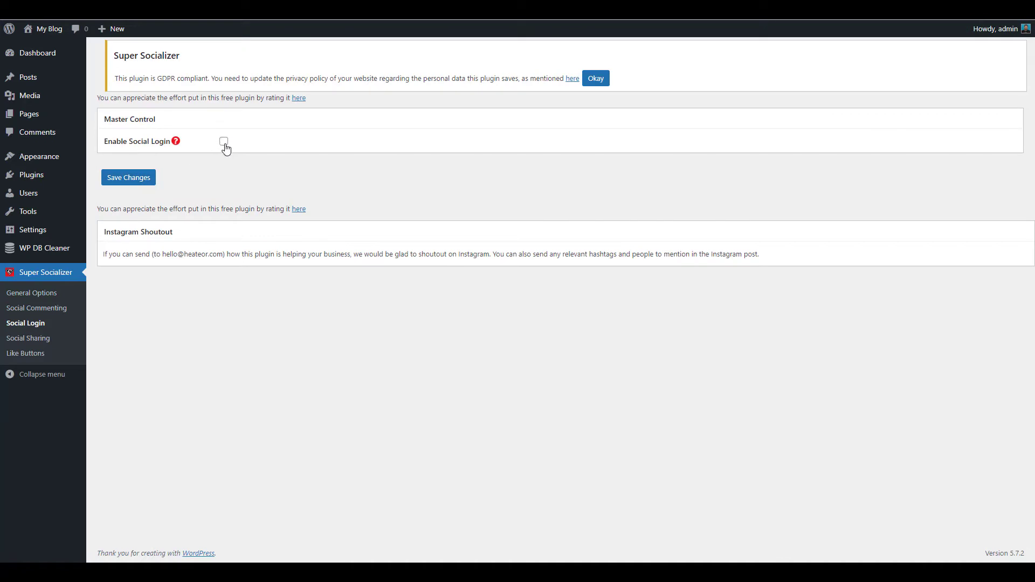
{"action": "left_click", "coordinate": [223, 143]}
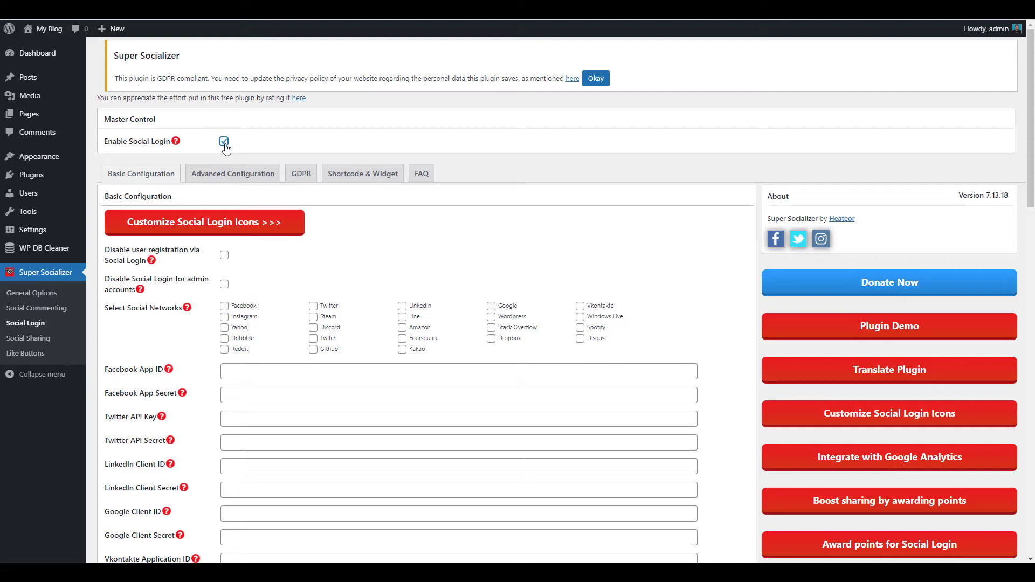
{"action": "mouse_move", "coordinate": [226, 305]}
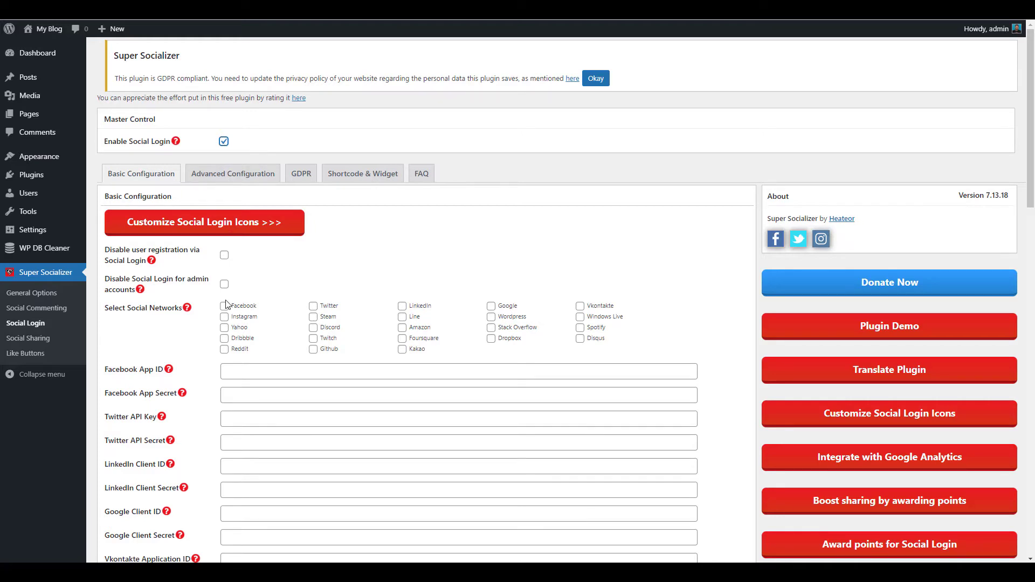
{"action": "left_click", "coordinate": [224, 306]}
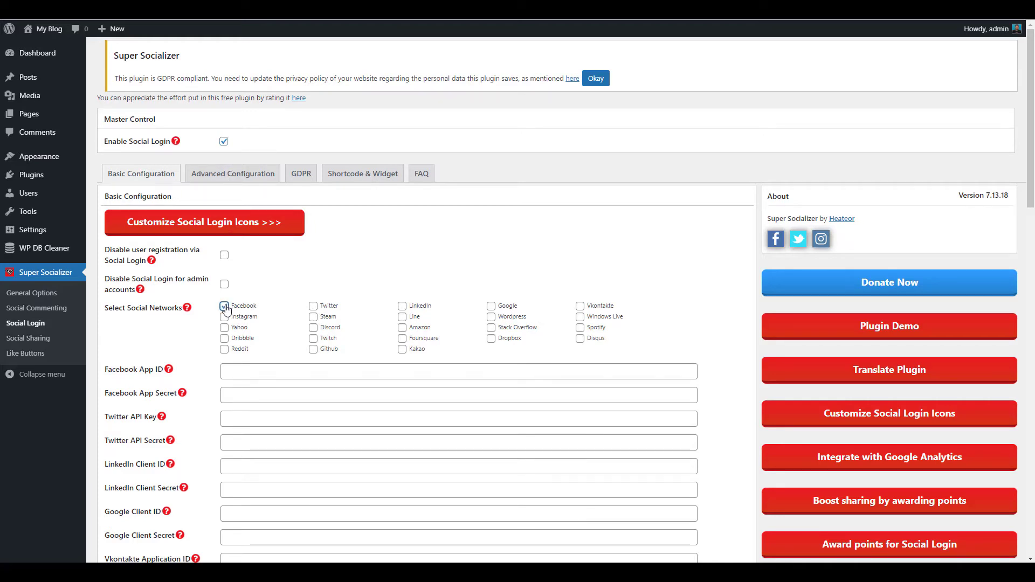
{"action": "left_click", "coordinate": [224, 307]}
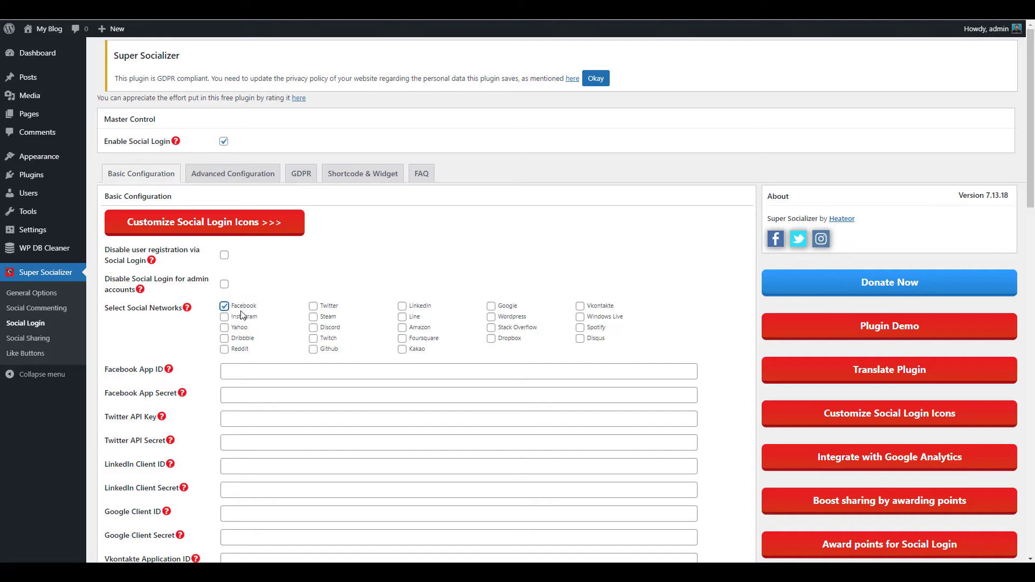
{"action": "mouse_move", "coordinate": [241, 315]}
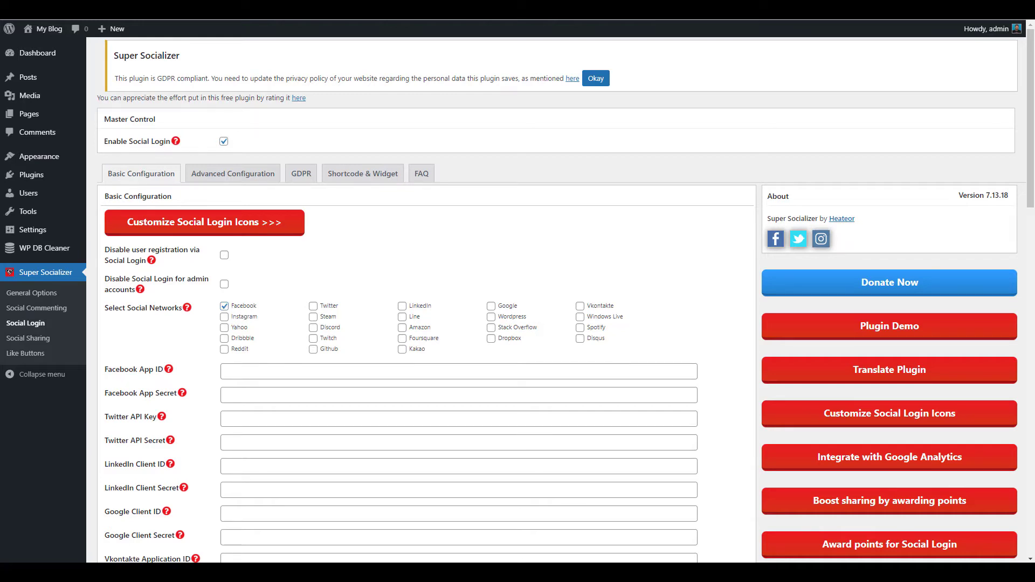
{"action": "left_click", "coordinate": [458, 371]}
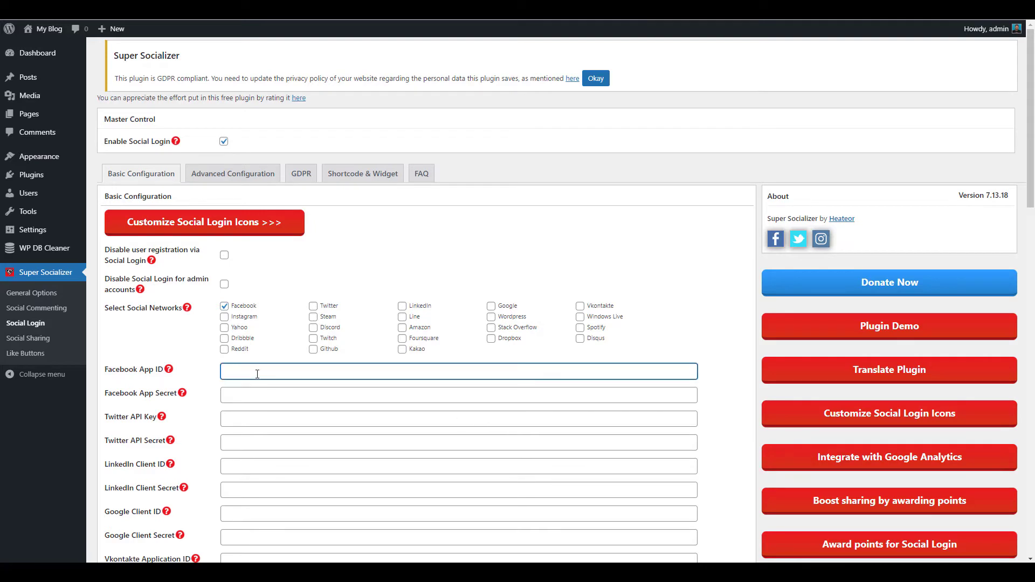
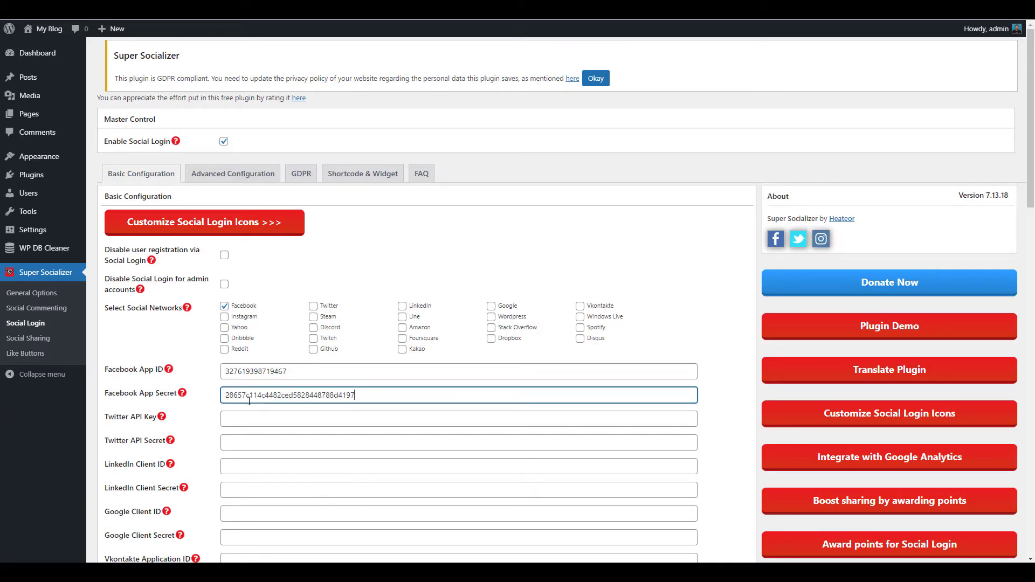
{"action": "mouse_move", "coordinate": [483, 334]}
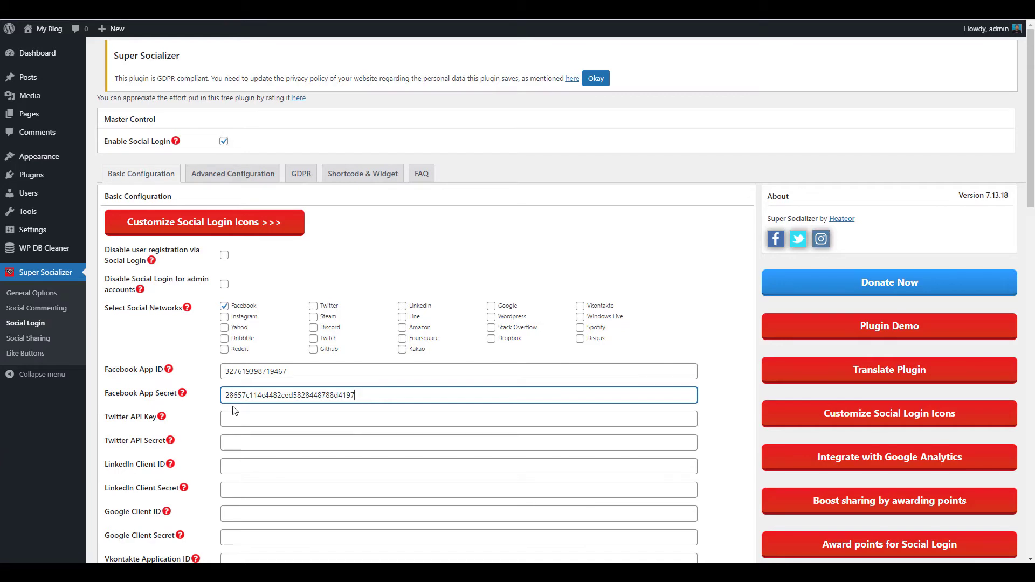
{"action": "mouse_move", "coordinate": [227, 178]}
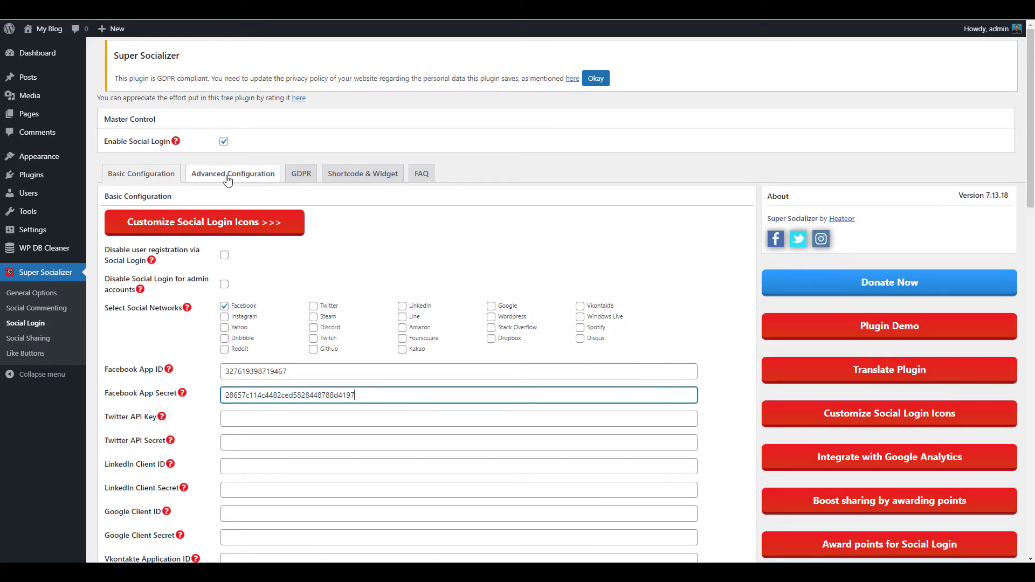
Step: Review the Advanced Configuration social login options, including linking accounts by matching email
{"action": "left_click", "coordinate": [233, 173]}
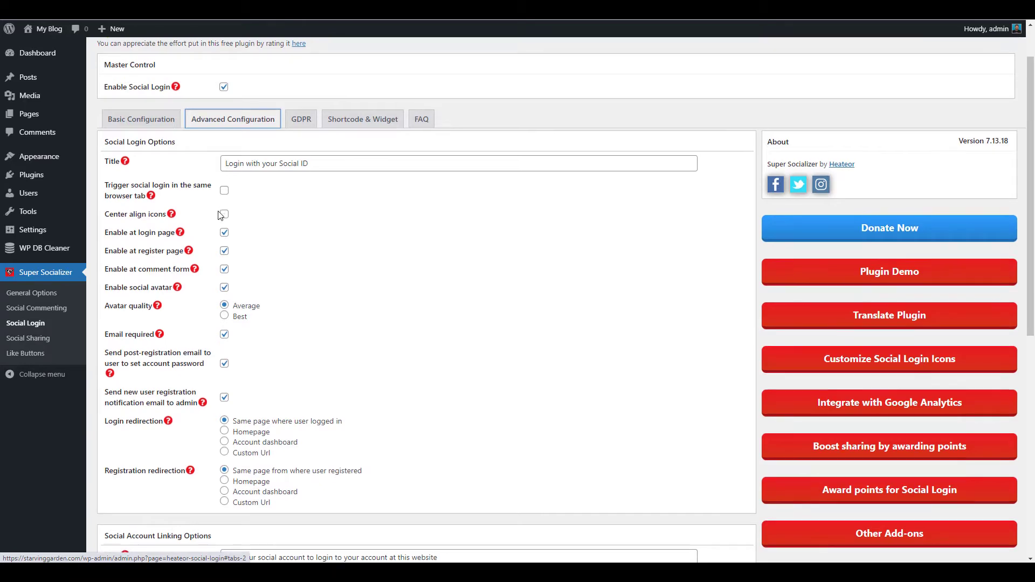
{"action": "scroll", "scroll_direction": "down", "scroll_amount": 3}
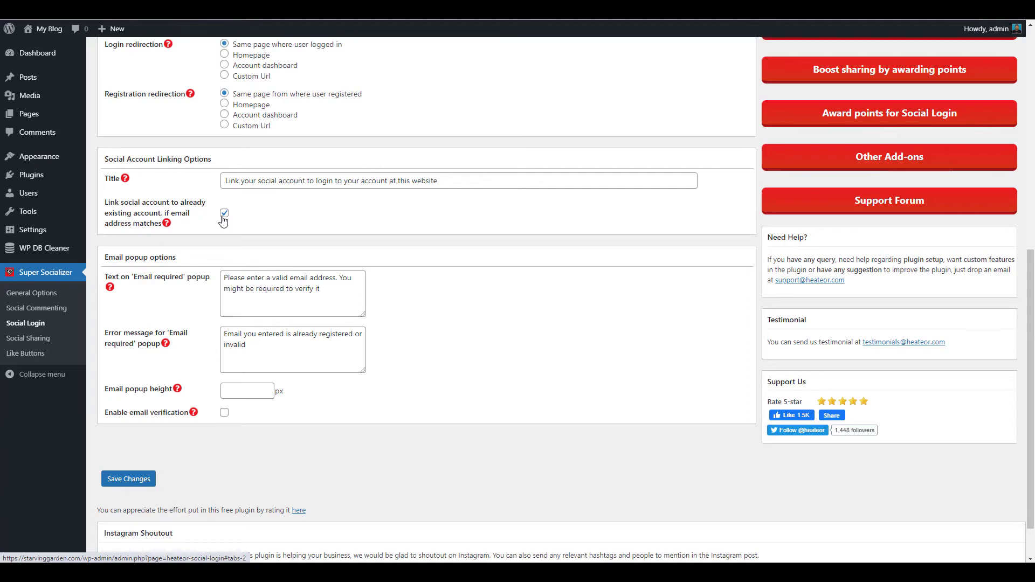
Step: Enable the GDPR opt-in placed below the social login icons, then show Shortcode & Widget
{"action": "left_click", "coordinate": [301, 172]}
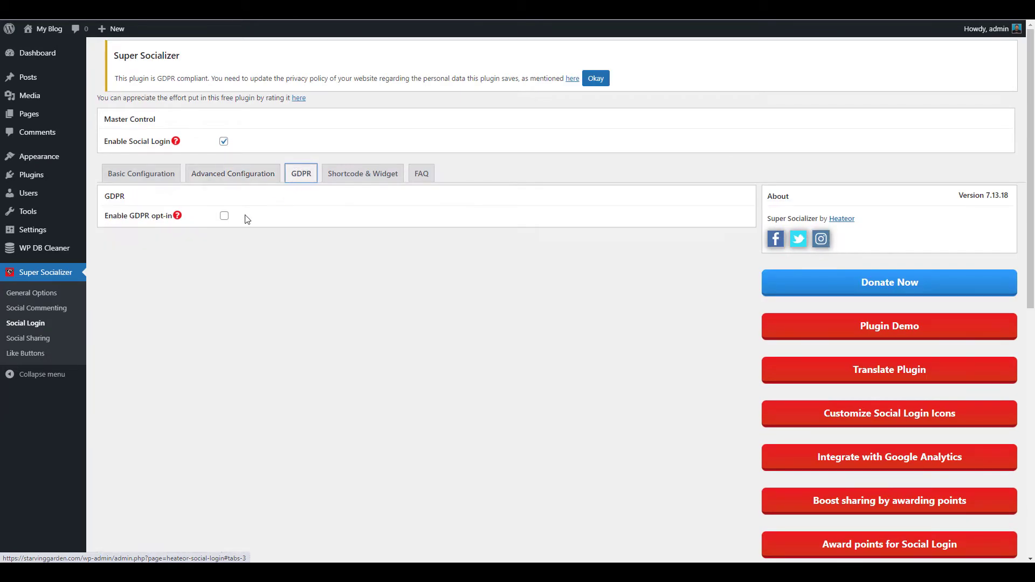
{"action": "left_click", "coordinate": [224, 215]}
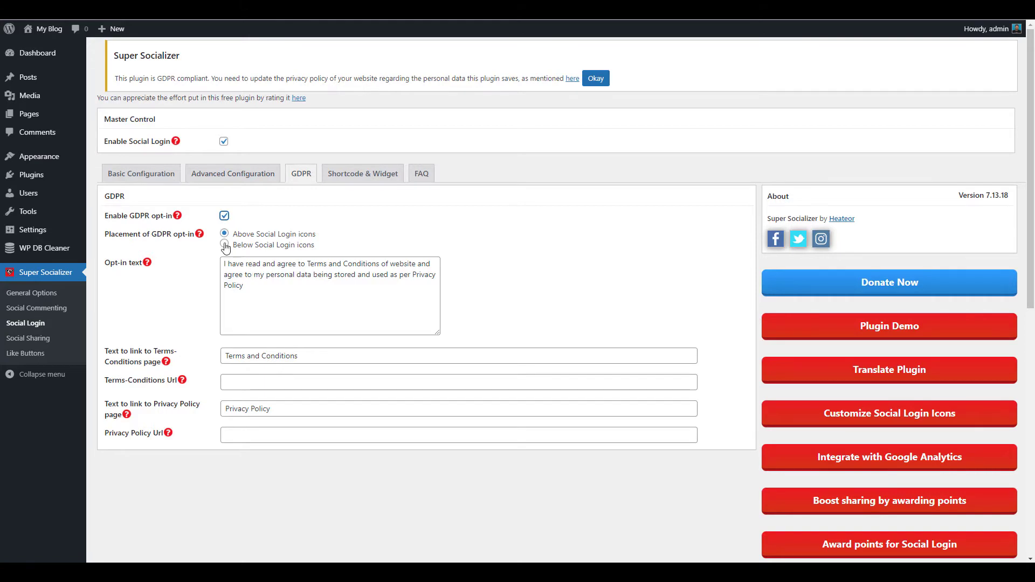
{"action": "left_click", "coordinate": [224, 245]}
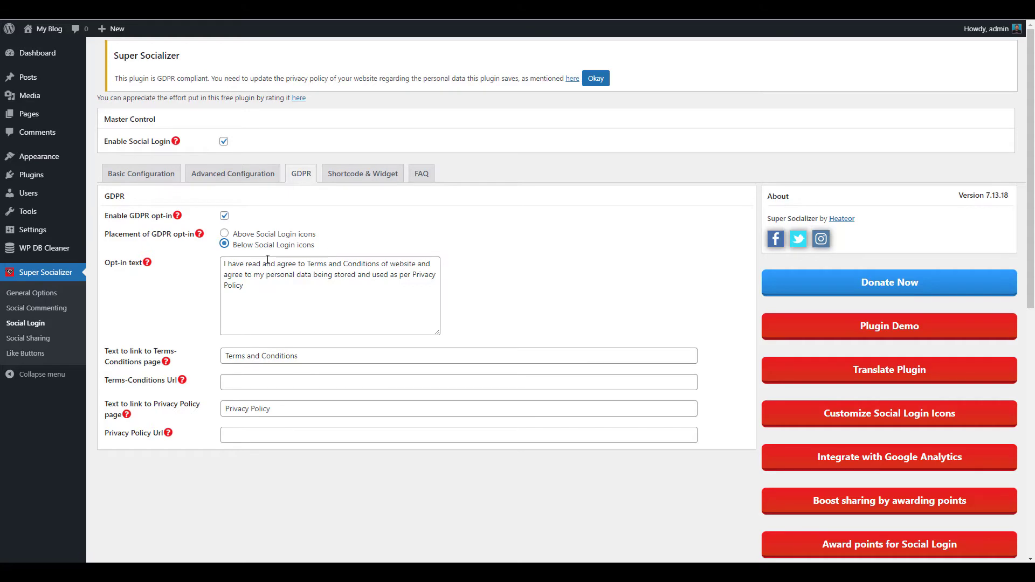
{"action": "left_click", "coordinate": [362, 173]}
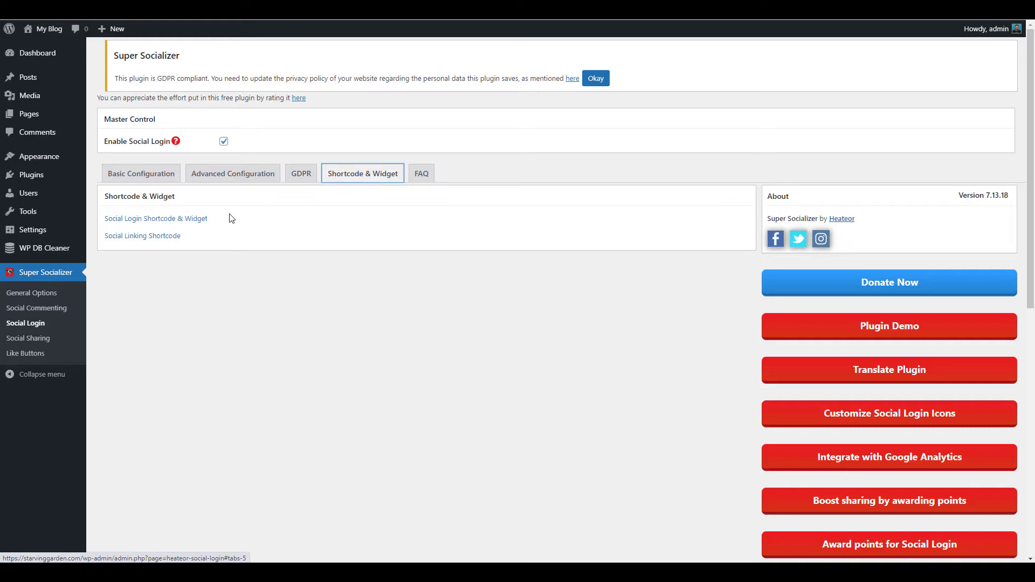
{"action": "left_click", "coordinate": [155, 217]}
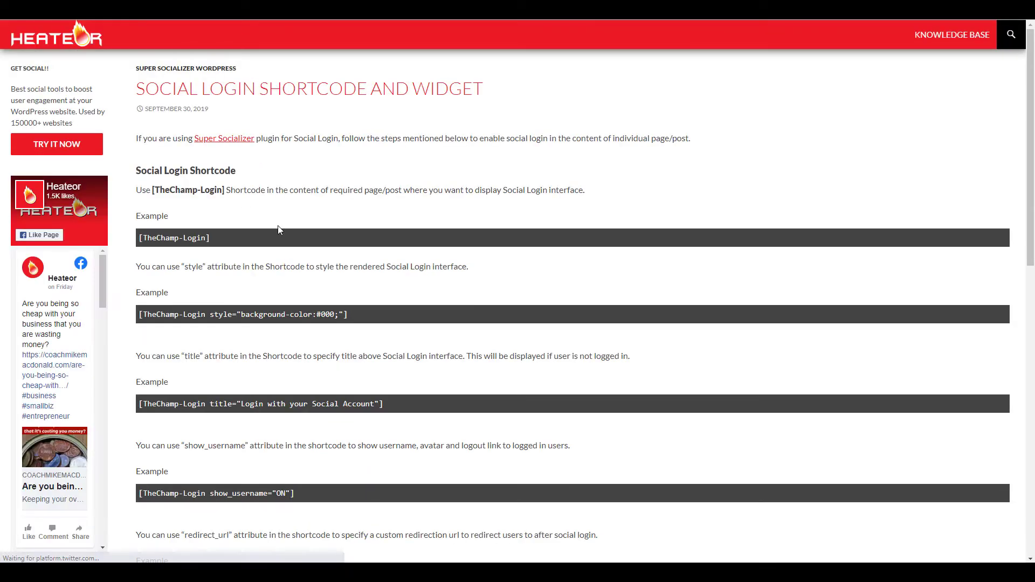
{"action": "scroll", "scroll_direction": "down", "scroll_amount": 3}
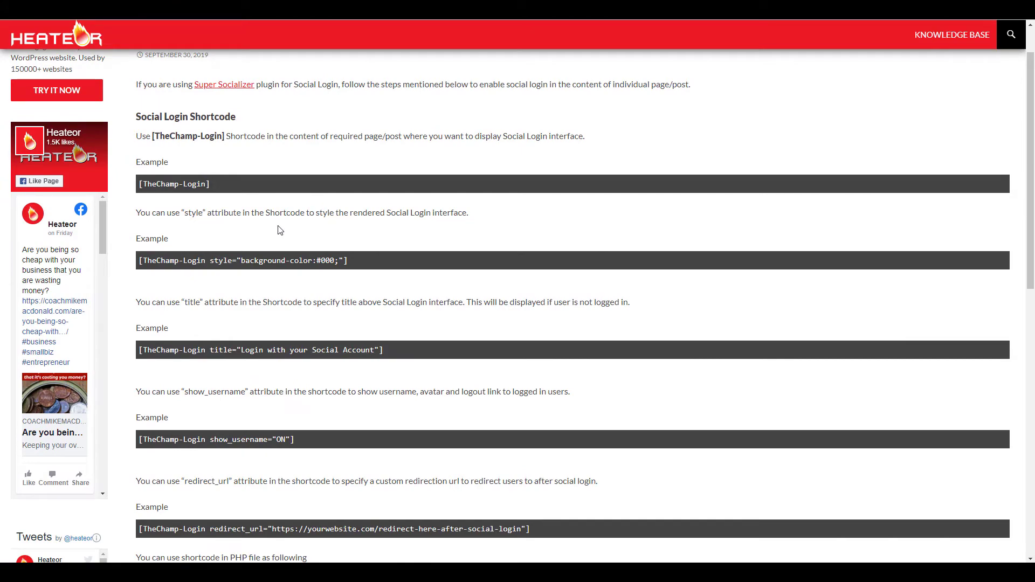
{"action": "scroll", "scroll_direction": "down", "scroll_amount": 3}
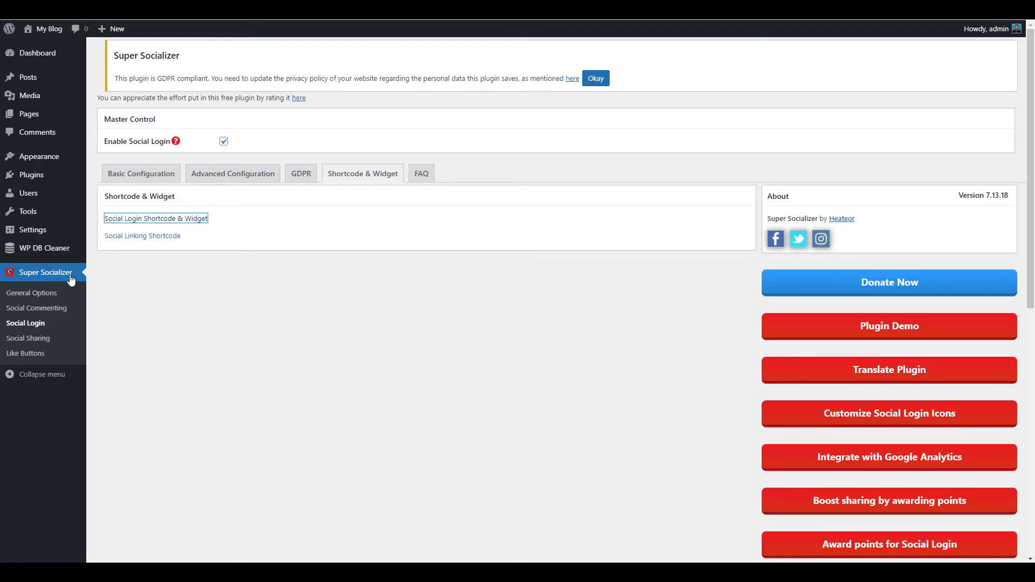
Step: In Social Sharing theme selection, make standard icons square and floating icons round
{"action": "left_click", "coordinate": [32, 293]}
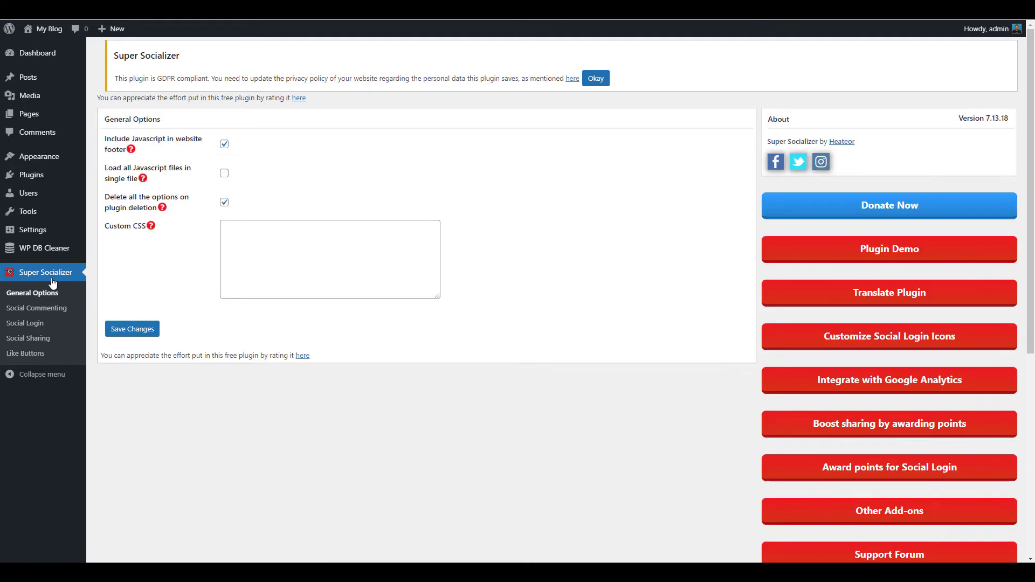
{"action": "left_click", "coordinate": [28, 338]}
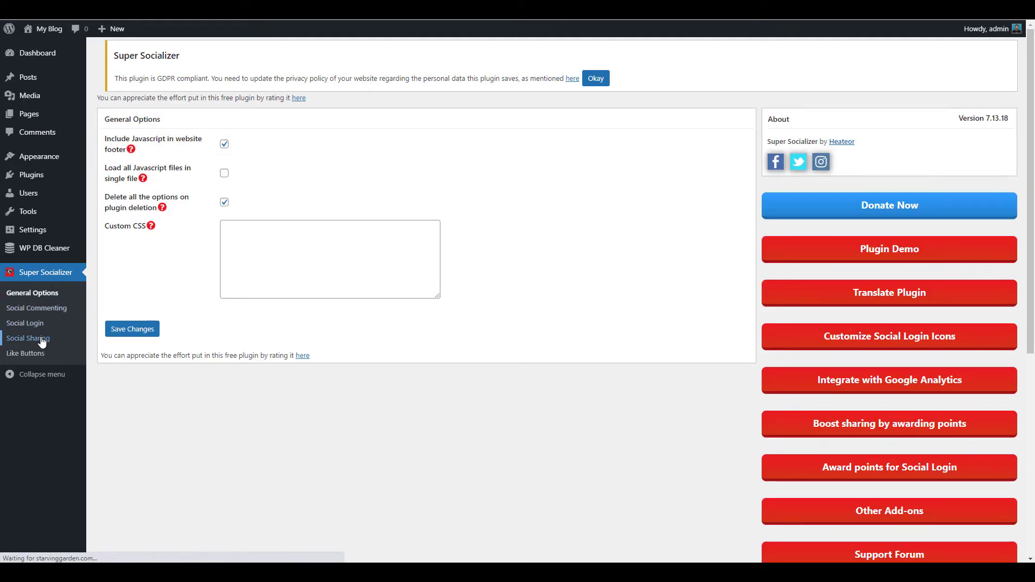
{"action": "left_click", "coordinate": [28, 337]}
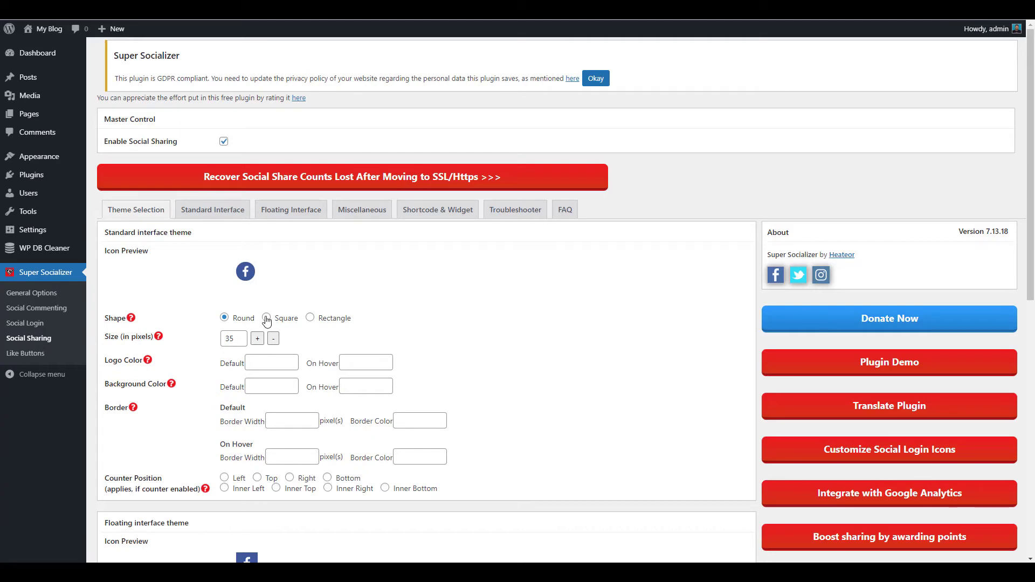
{"action": "left_click", "coordinate": [266, 318]}
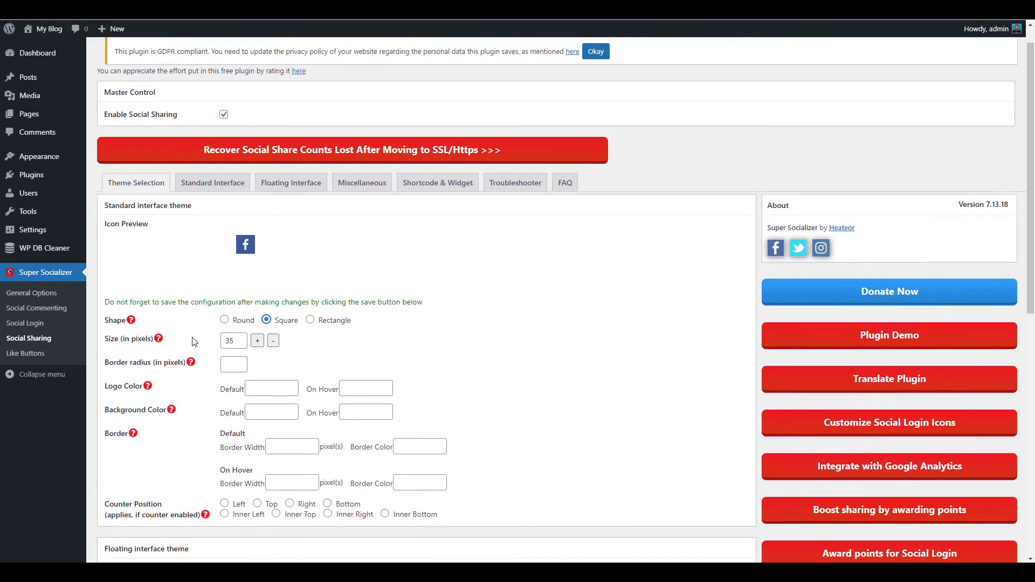
{"action": "scroll", "scroll_direction": "down", "scroll_amount": 3}
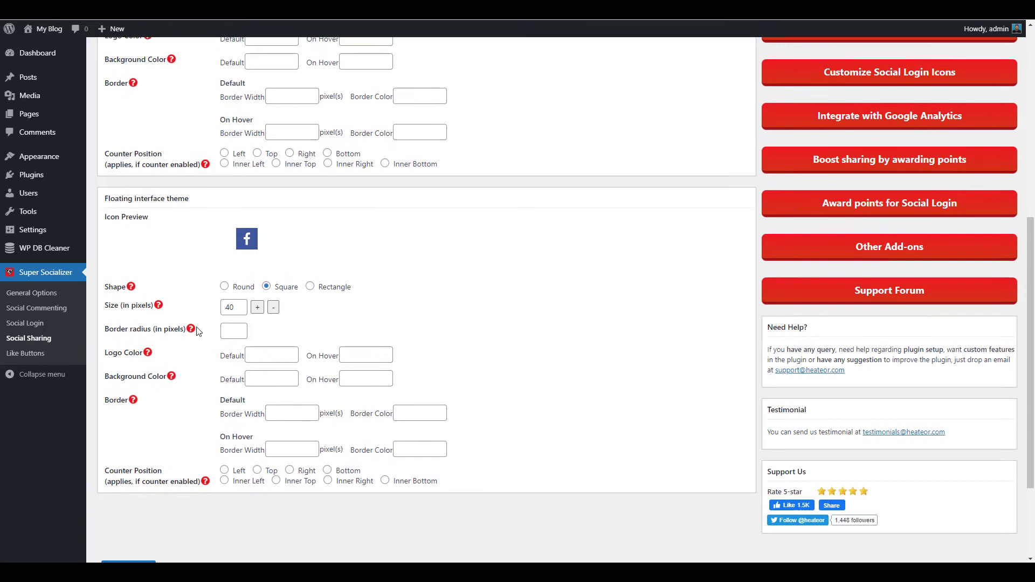
{"action": "left_click", "coordinate": [224, 286]}
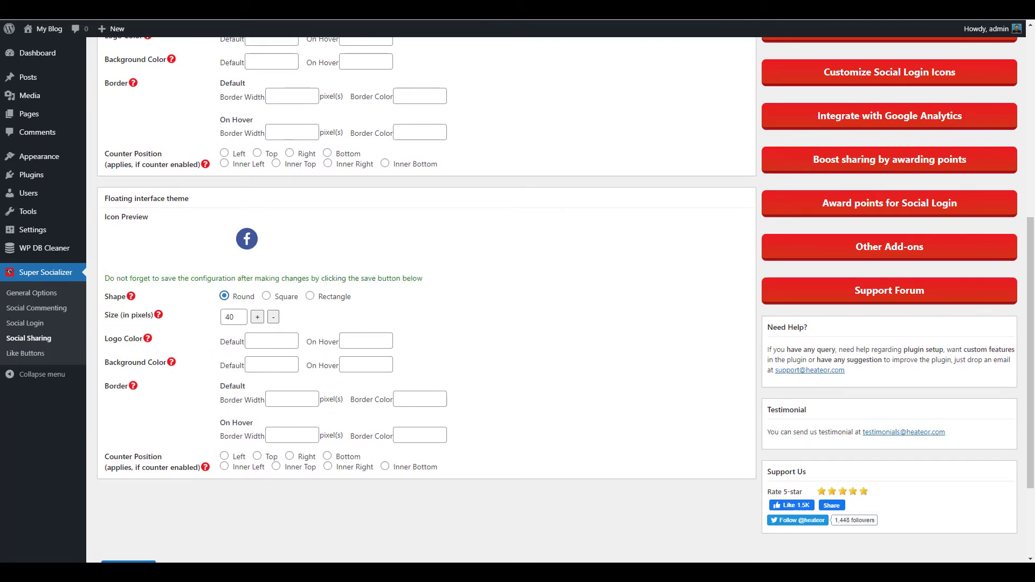
{"action": "left_click", "coordinate": [212, 102]}
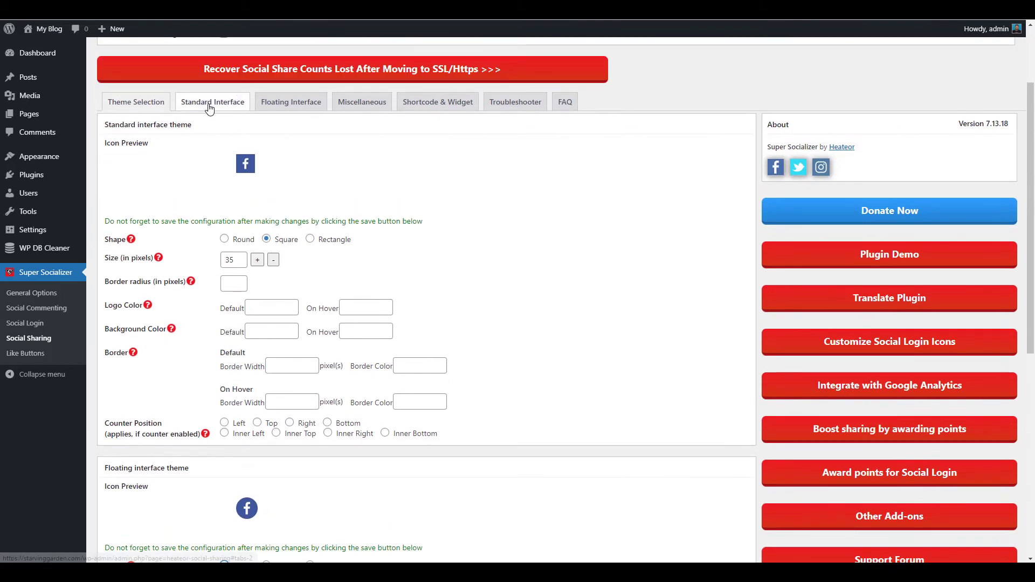
Step: Add Print, remove Pinterest, move Facebook along the icon order, and save the sharing settings
{"action": "left_click", "coordinate": [212, 101]}
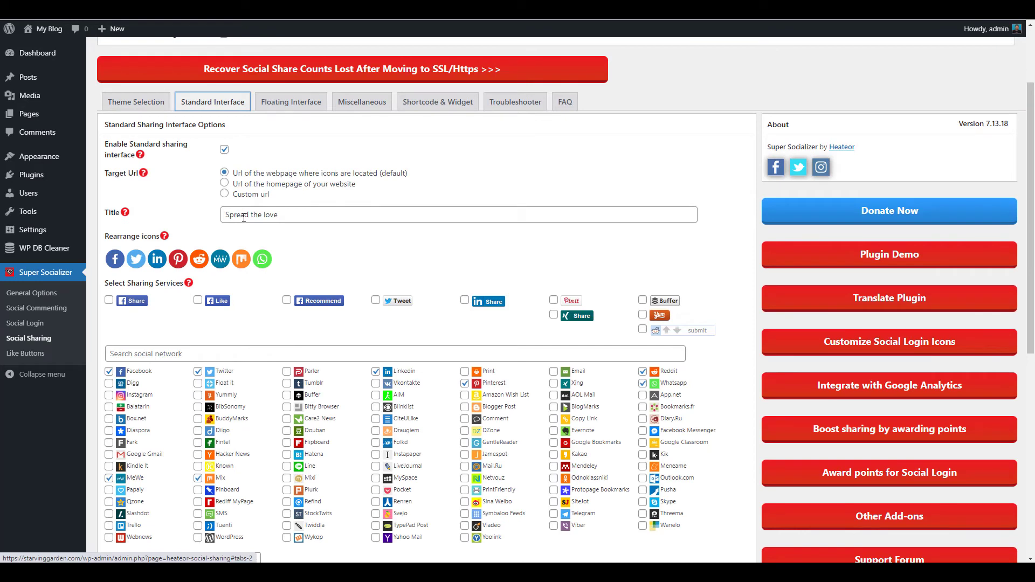
{"action": "left_click", "coordinate": [464, 371]}
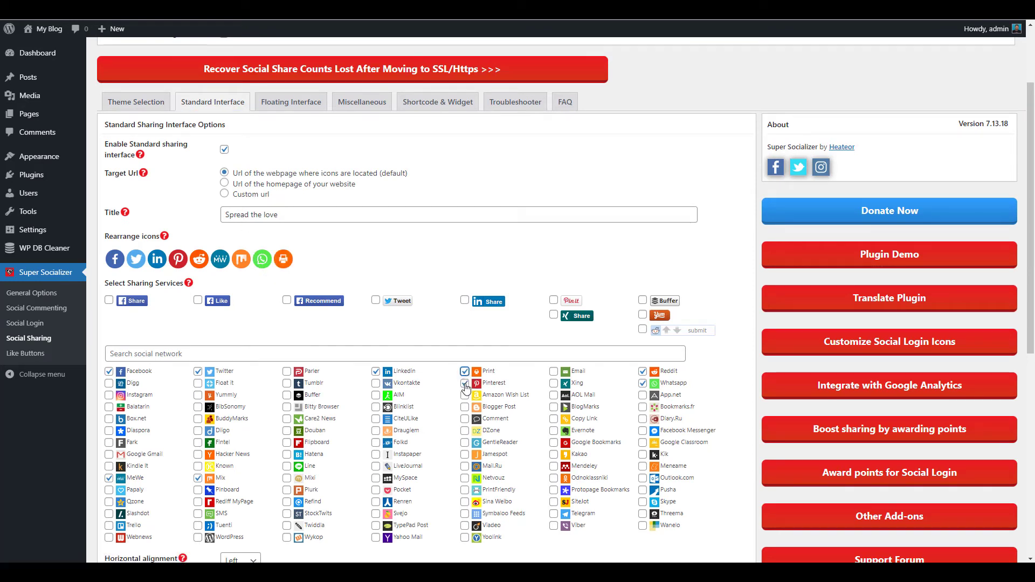
{"action": "left_click", "coordinate": [464, 382]}
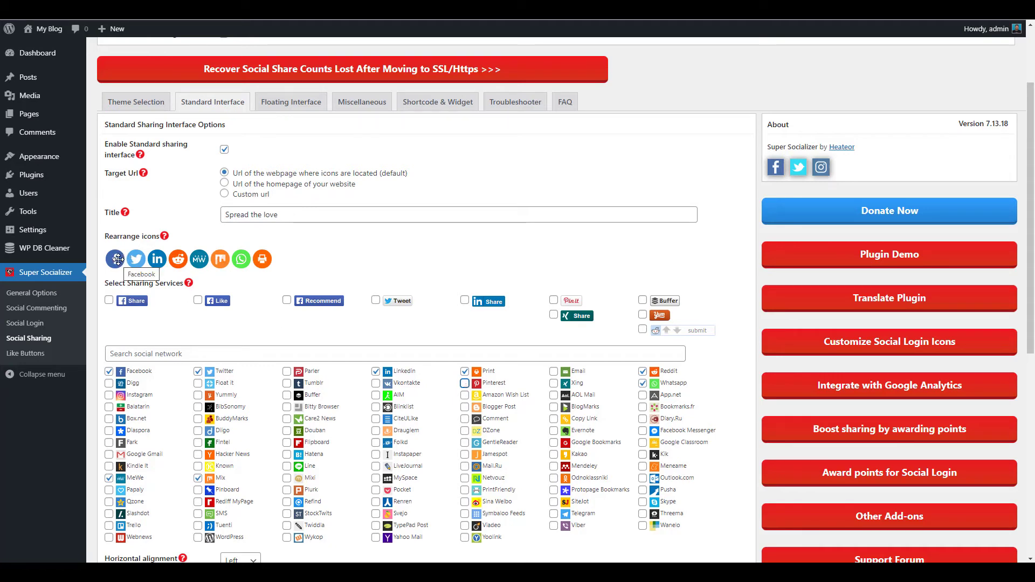
{"action": "left_click_drag", "start_coordinate": [116, 259], "coordinate": [198, 259]}
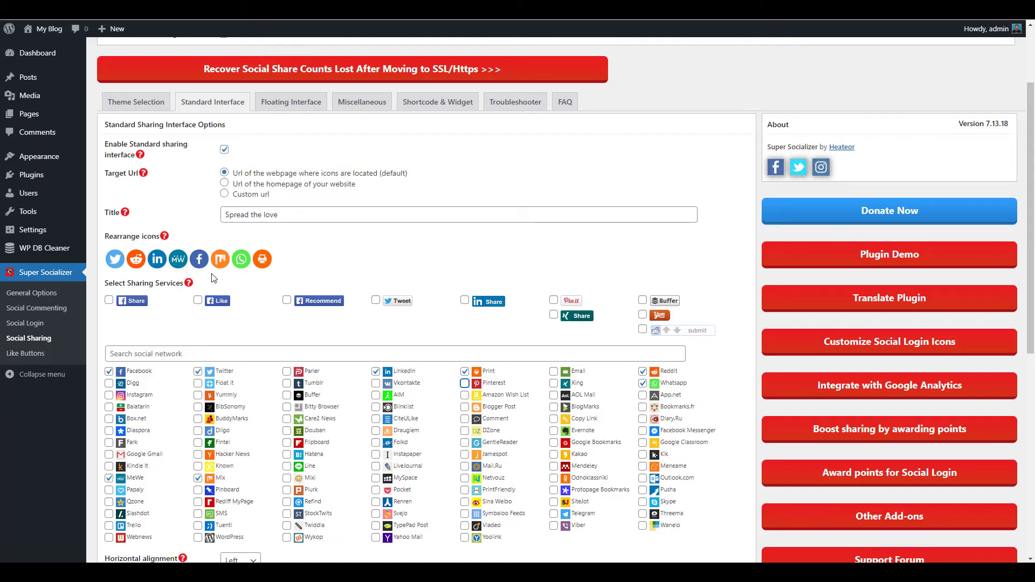
{"action": "scroll", "scroll_direction": "down", "scroll_amount": 3}
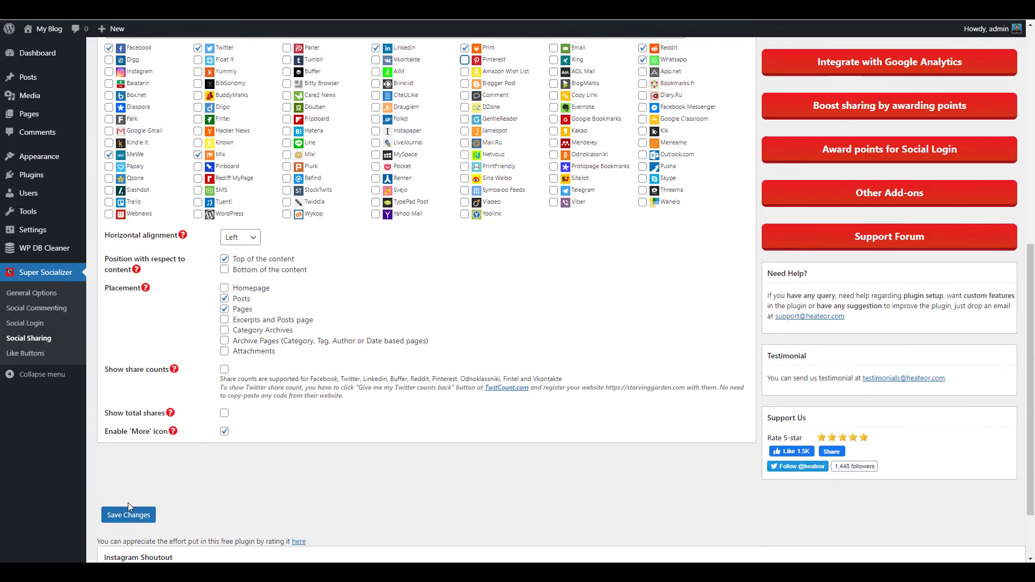
{"action": "left_click", "coordinate": [128, 514]}
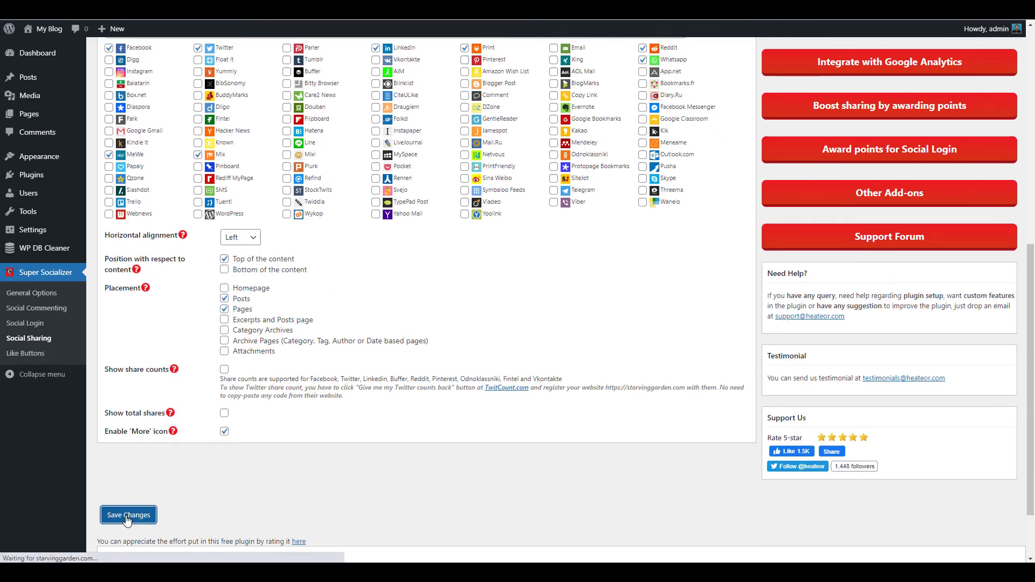
{"action": "left_click", "coordinate": [128, 514]}
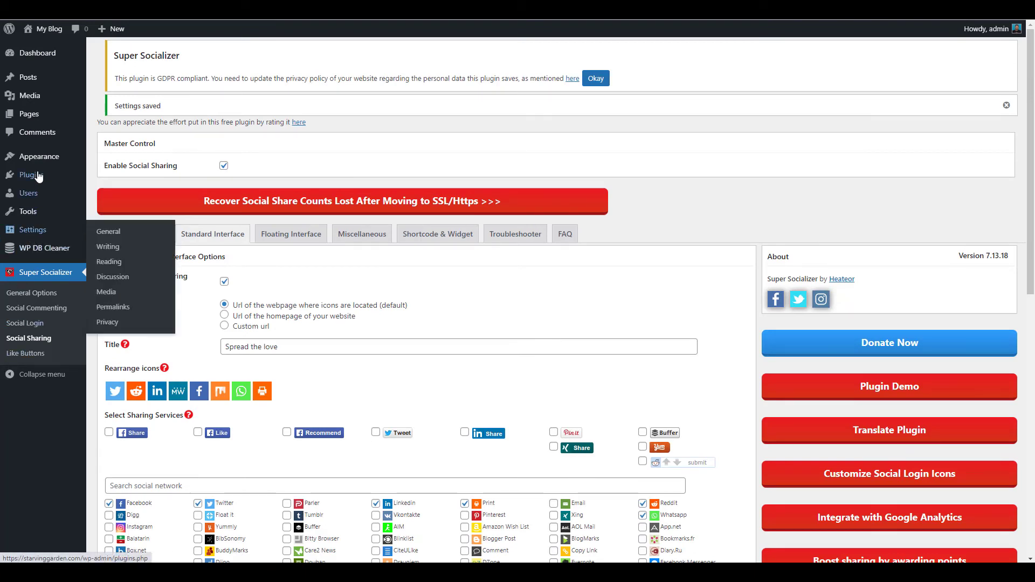
Step: On Appearance > Widgets, expand the Super Socializer - Follow Icons widget
{"action": "left_click", "coordinate": [39, 156]}
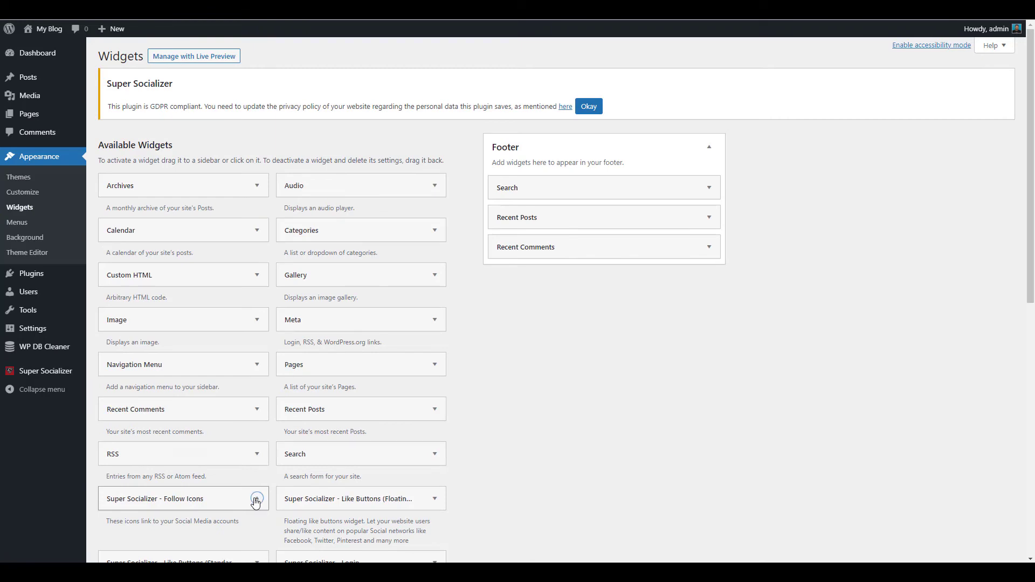
{"action": "left_click", "coordinate": [256, 498]}
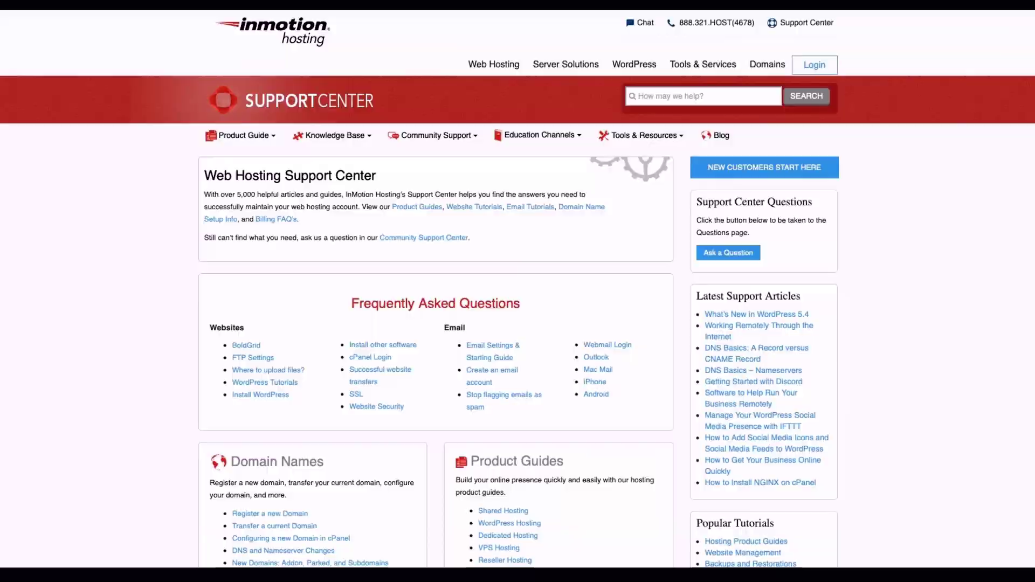
{"action": "left_click", "coordinate": [814, 64]}
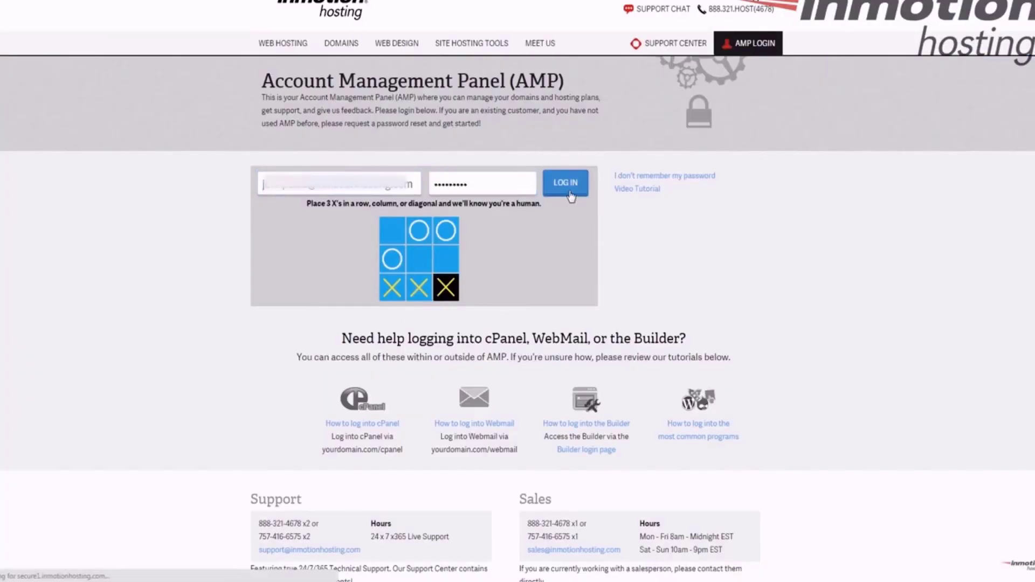